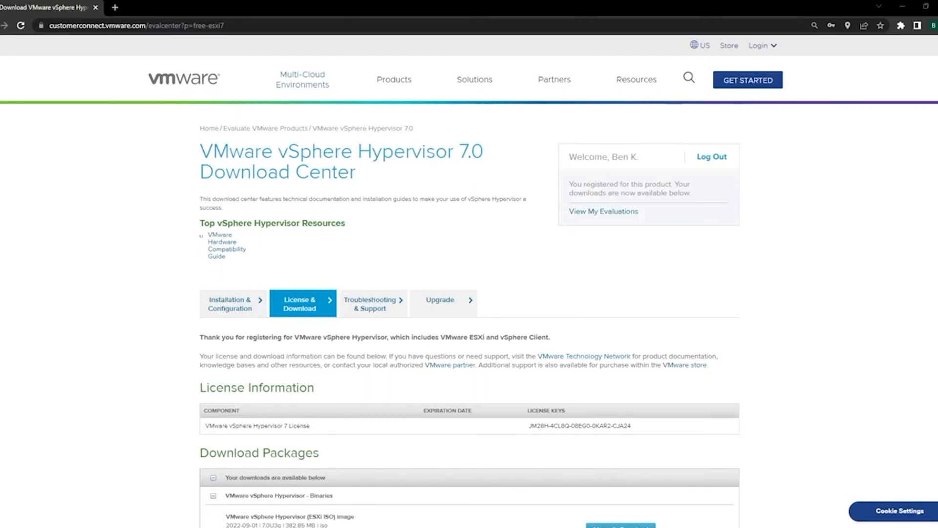
mouse_move(673, 339)
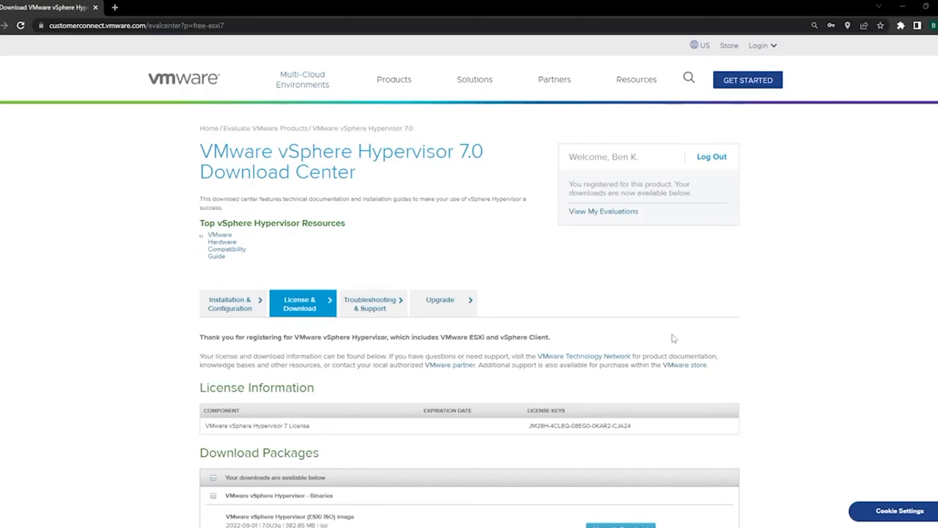
Step: Manually download the VMware vSphere Hypervisor (ESXi ISO) image from Download Packages
scroll(down, 3)
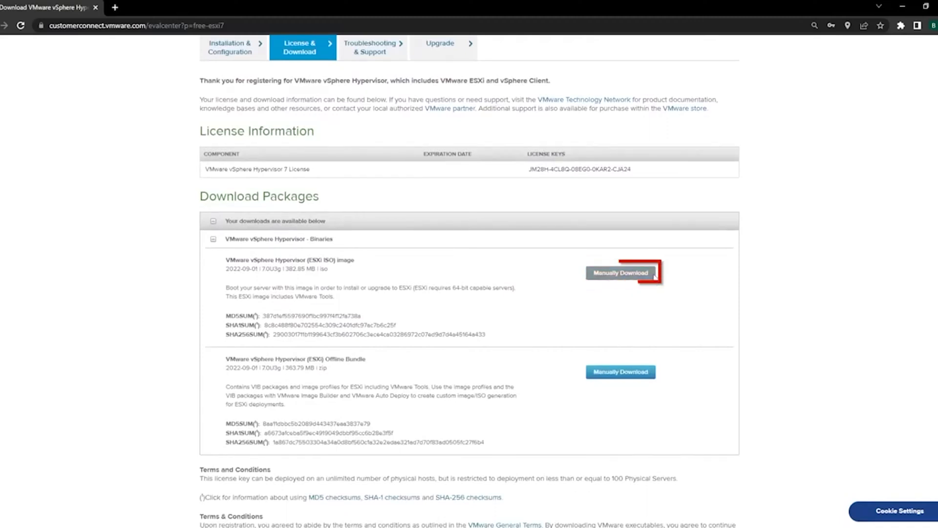
click(619, 273)
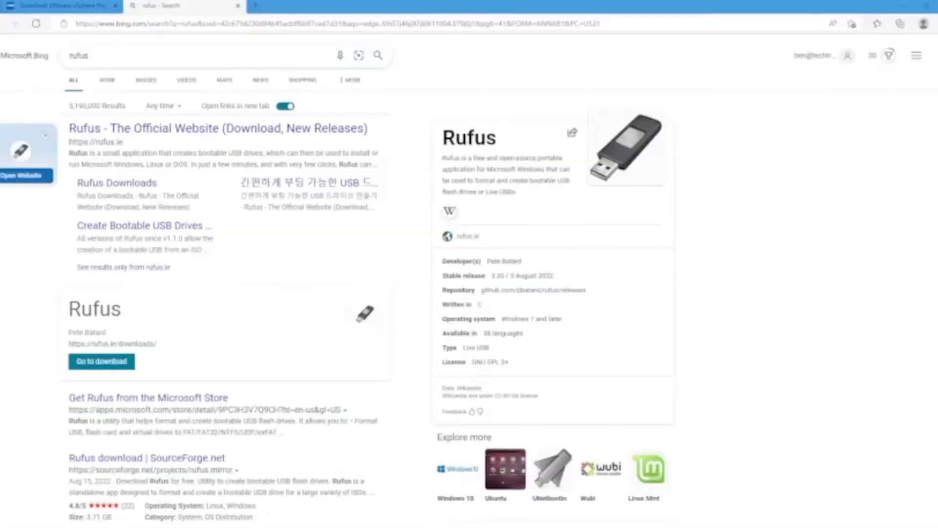
Step: Download Rufus 3.20 from rufus.ie, launch it and answer the update-check prompt
click(217, 128)
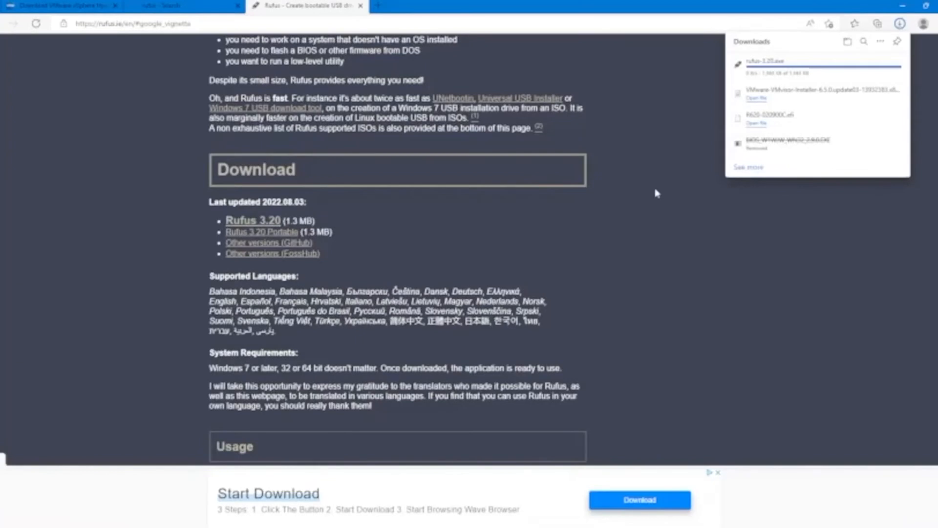
mouse_move(693, 174)
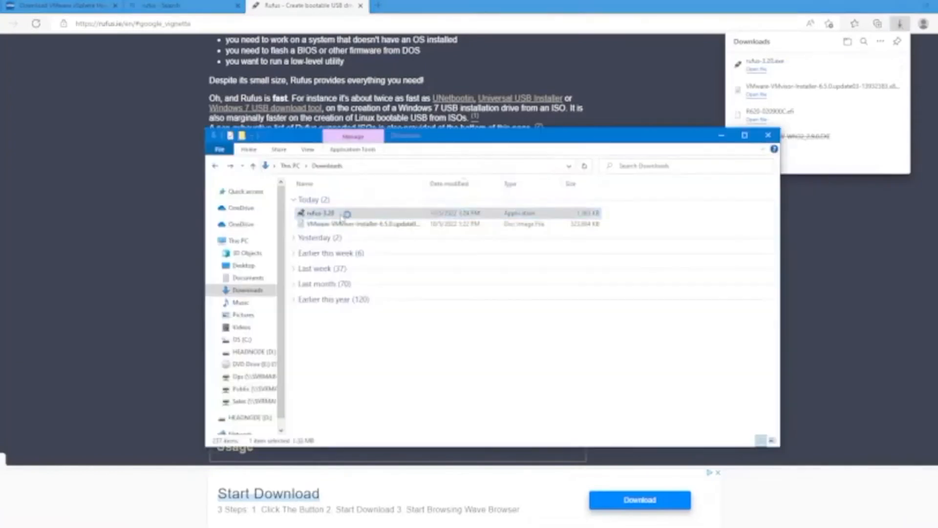
click(324, 213)
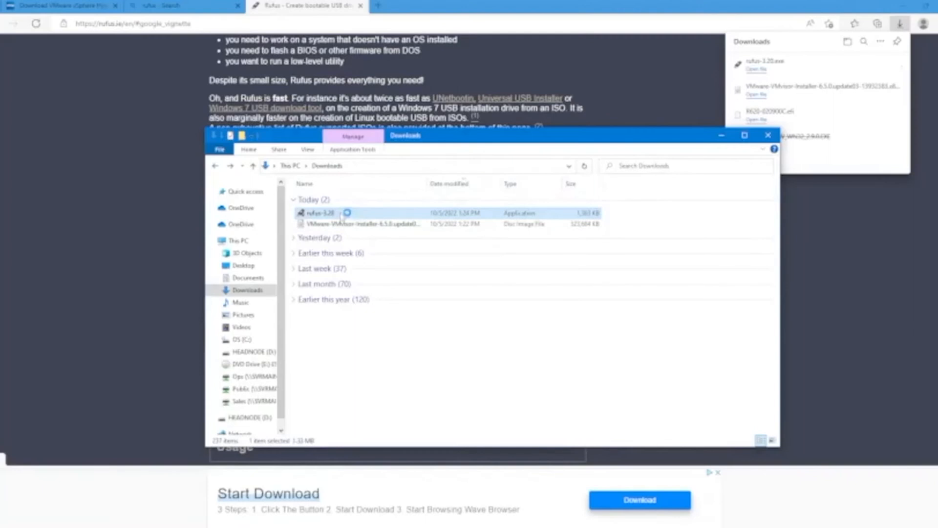
double_click(325, 212)
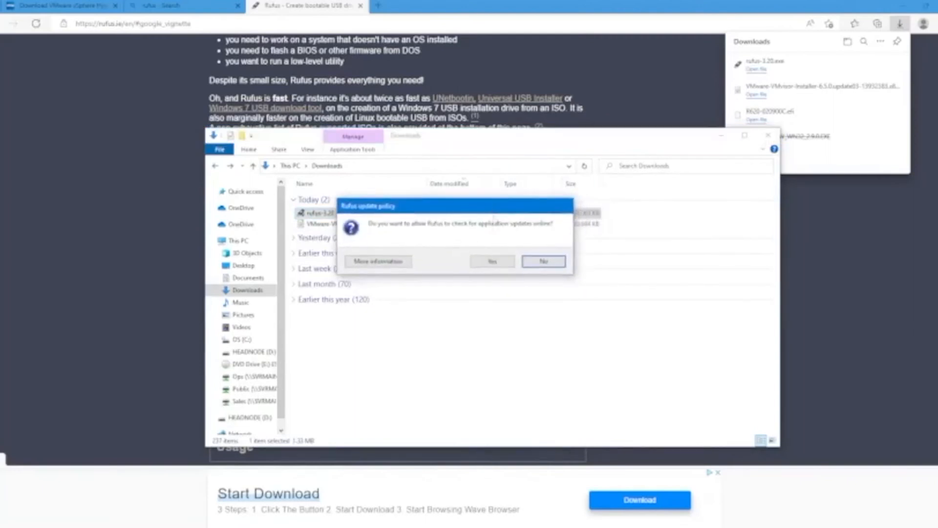
click(542, 261)
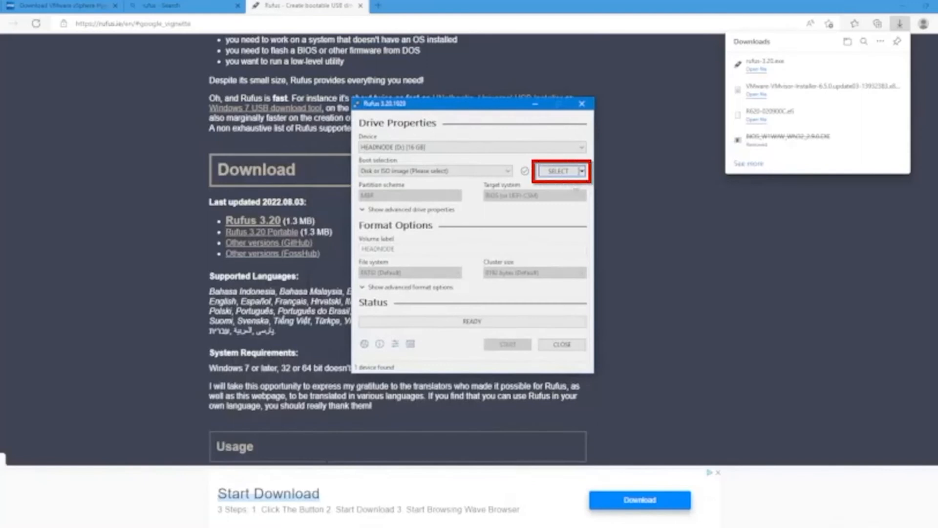
Step: Load the VMware-VMvisor-Installer ISO as the image to write
click(560, 171)
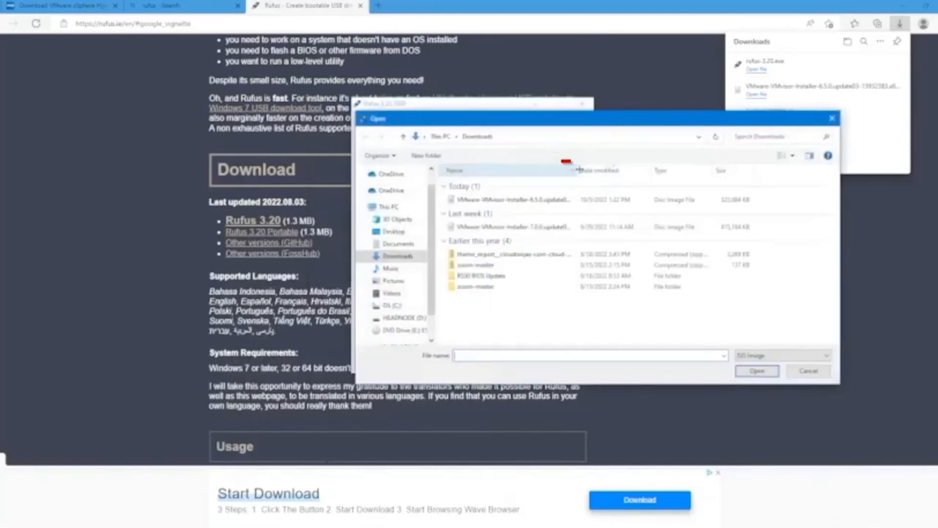
click(511, 199)
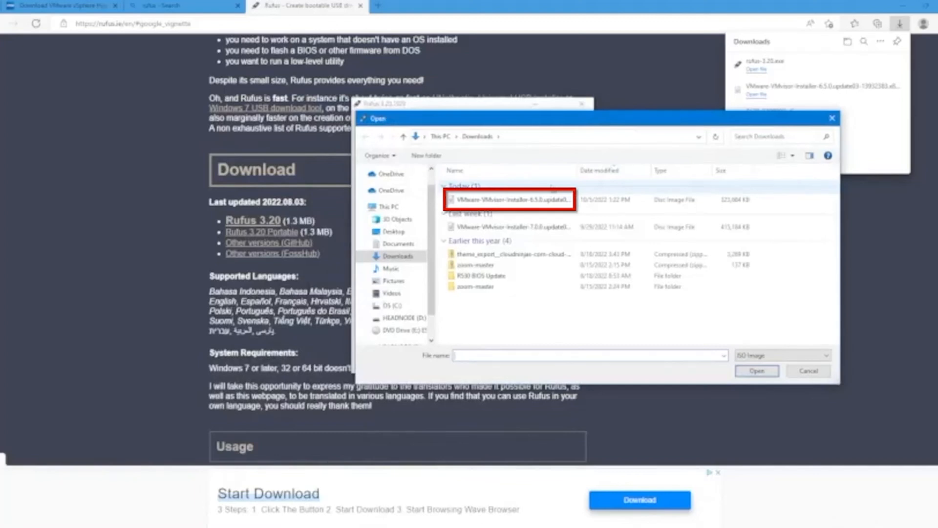
mouse_move(508, 199)
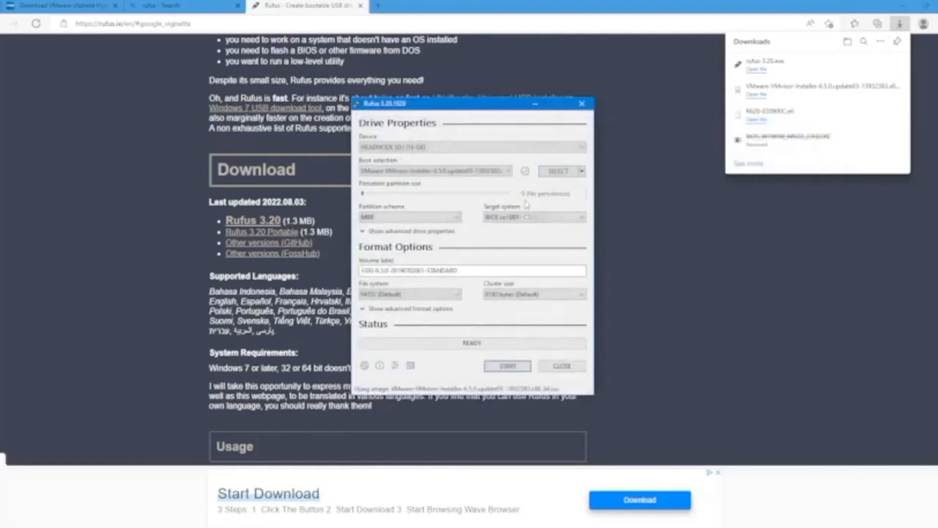
Step: Start writing to the 16 GB HEADNODE USB drive, allowing the menu.c32 download and data erasure
click(507, 365)
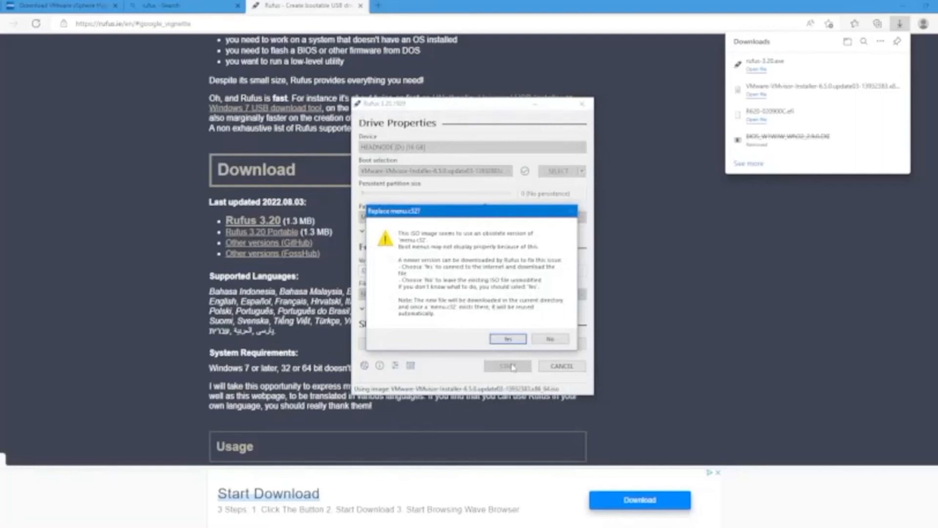
click(507, 339)
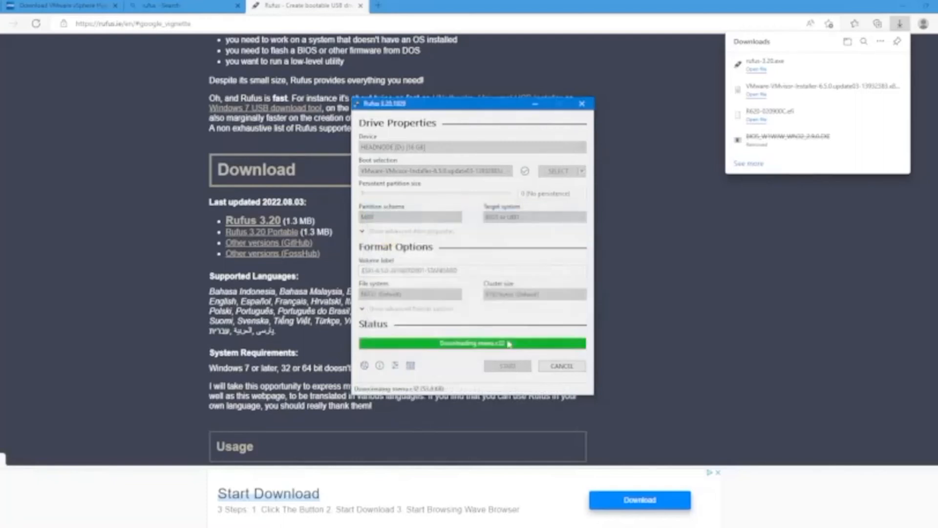
click(506, 366)
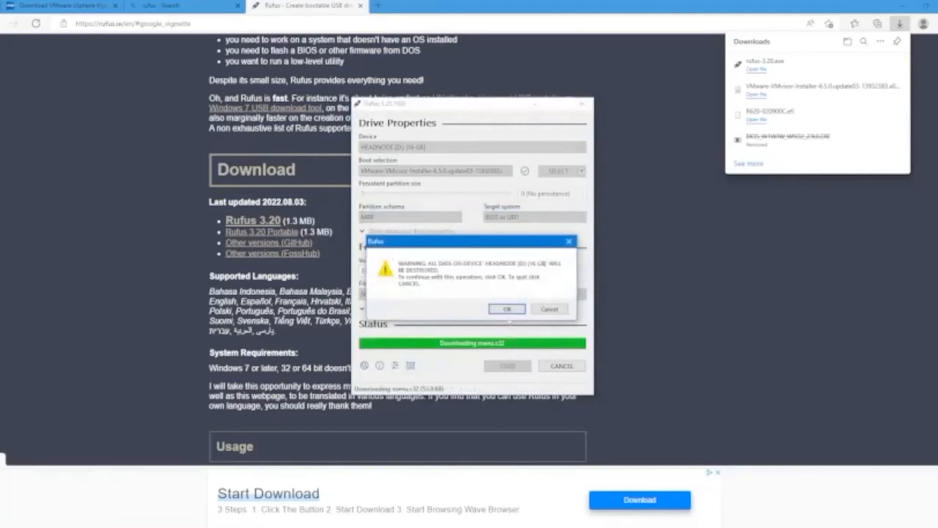
click(506, 309)
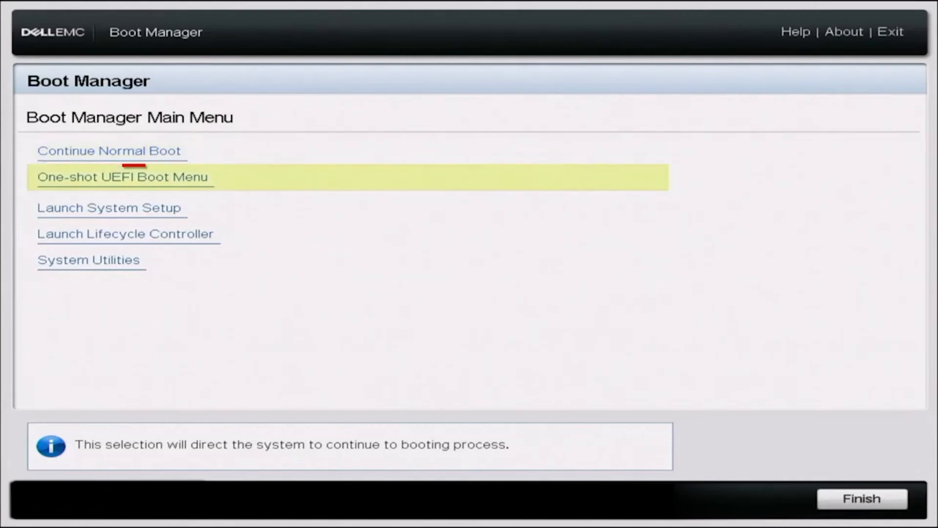
Step: Use the One-shot UEFI Boot Menu to boot the server from the USB drive
click(123, 176)
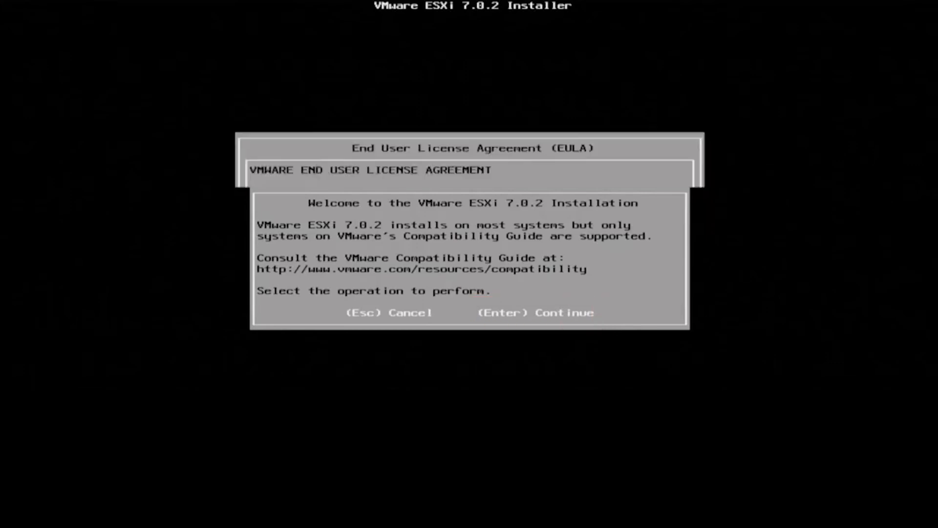
Step: Continue past the welcome screen, accept the EULA and confirm overwriting the local disk
key(enter)
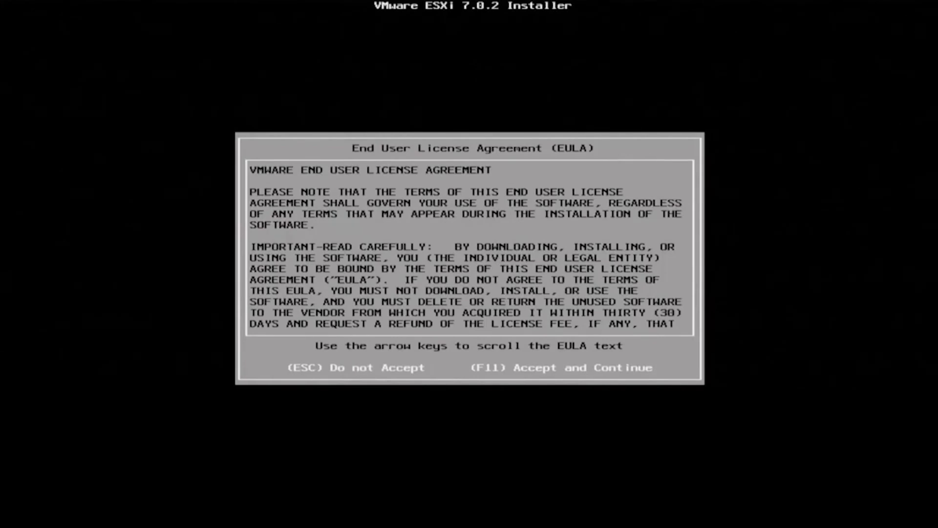
key(F11)
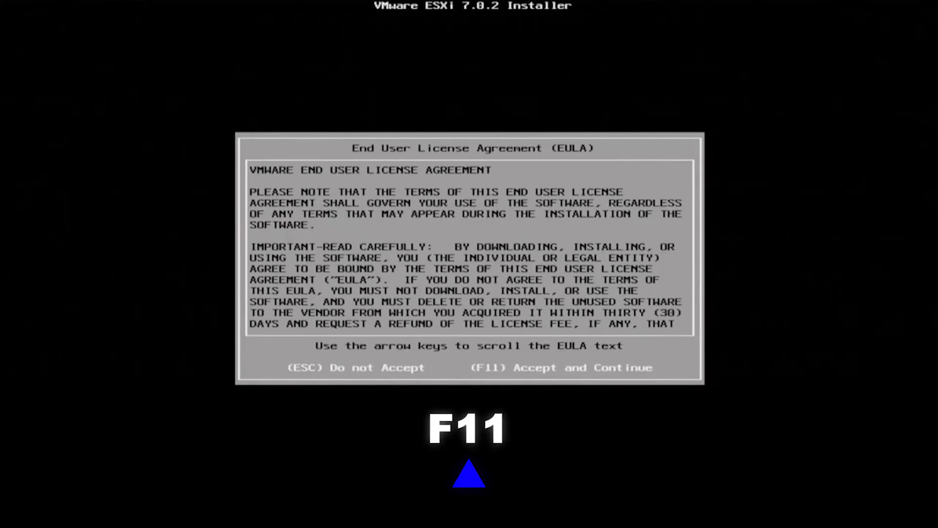
key(F11)
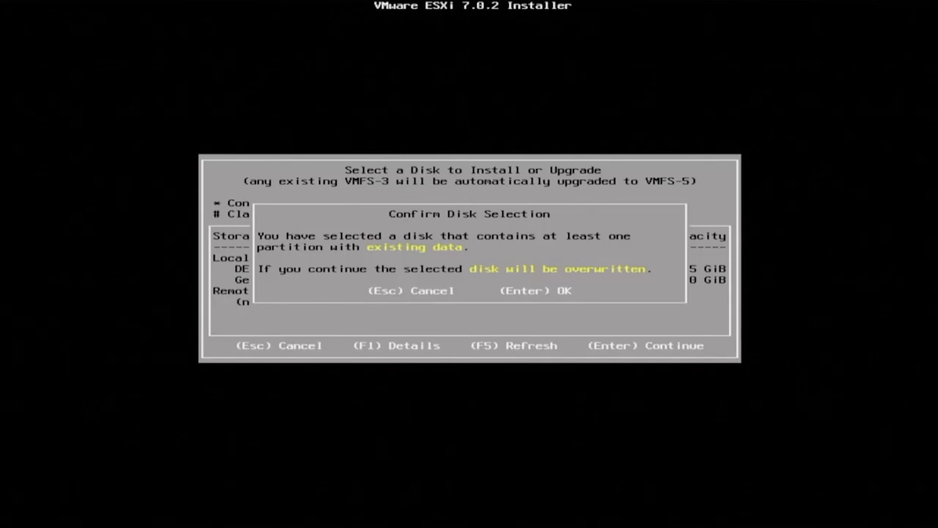
key(enter)
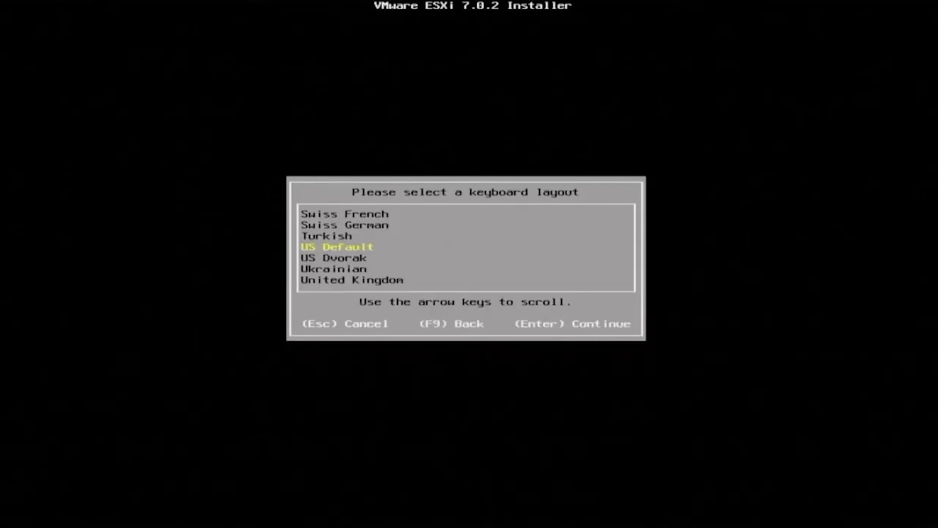
Step: Keep the US Default keyboard layout and set a matching root password
key(Enter)
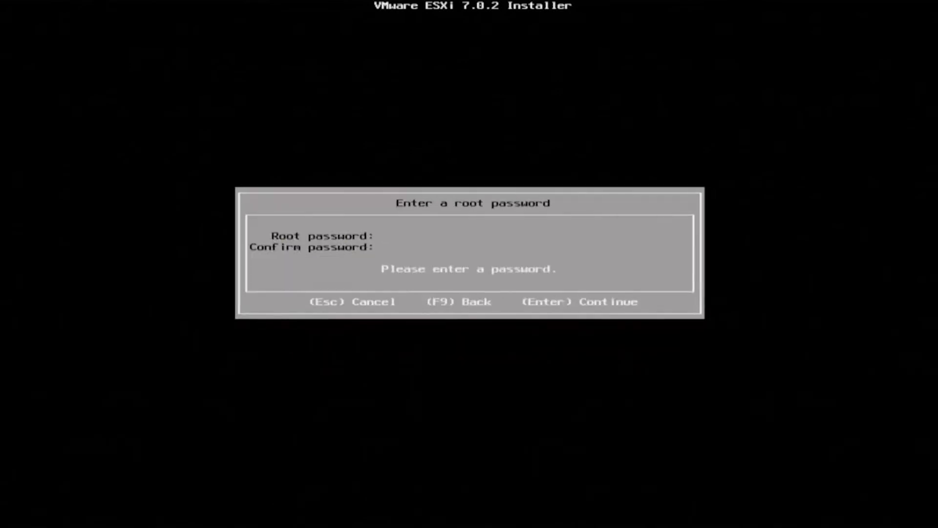
text(*****)
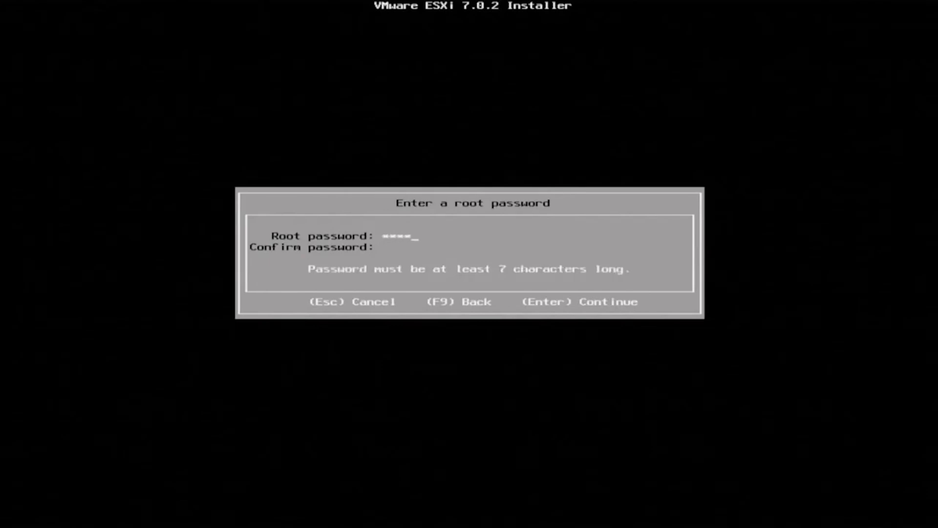
text(****)
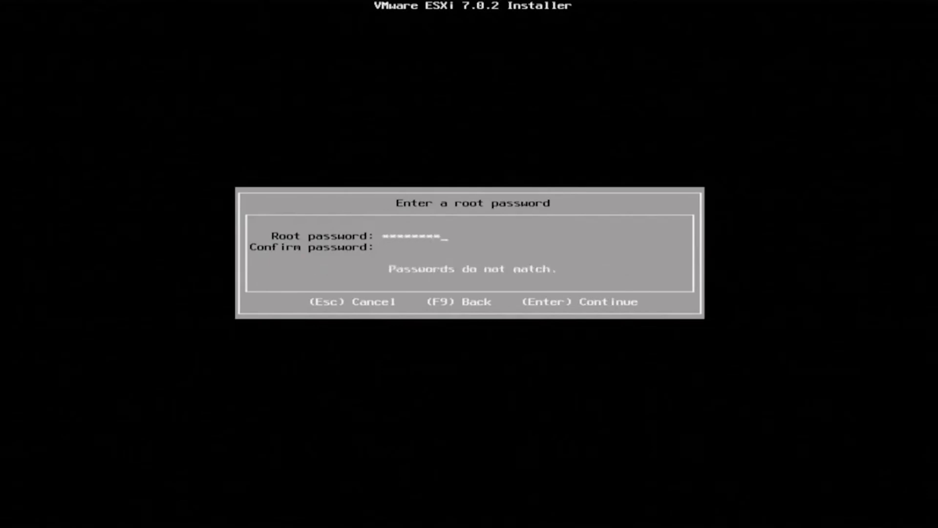
text(*****)
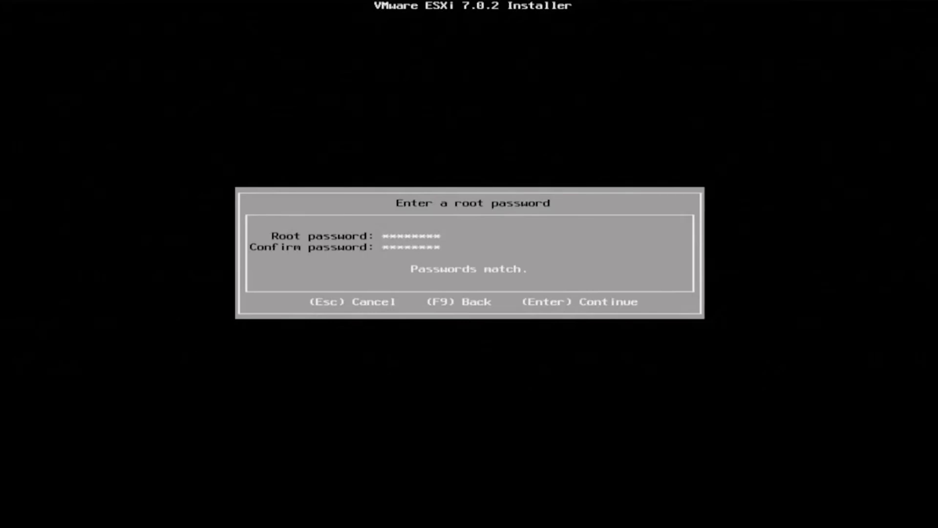
key(Enter)
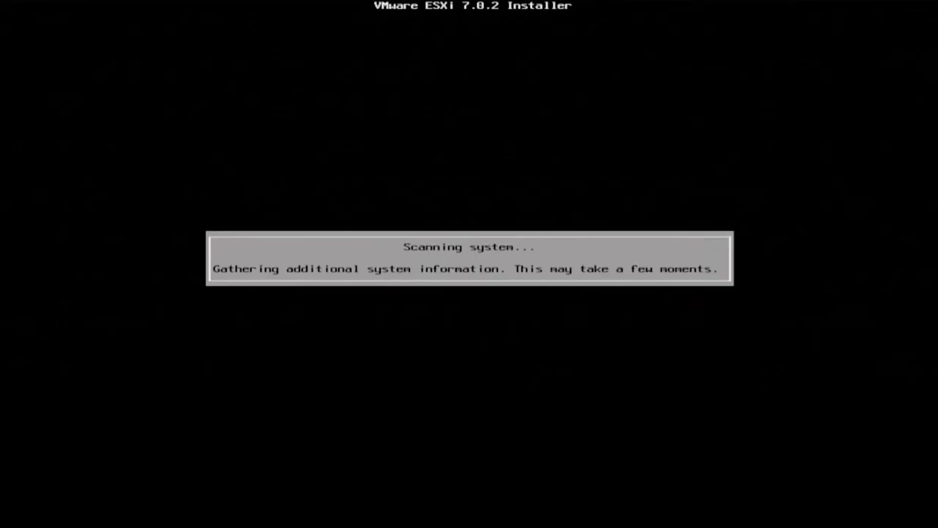
Step: Confirm and begin installing ESXi 7.0.2 onto the chosen disk
key(F11)
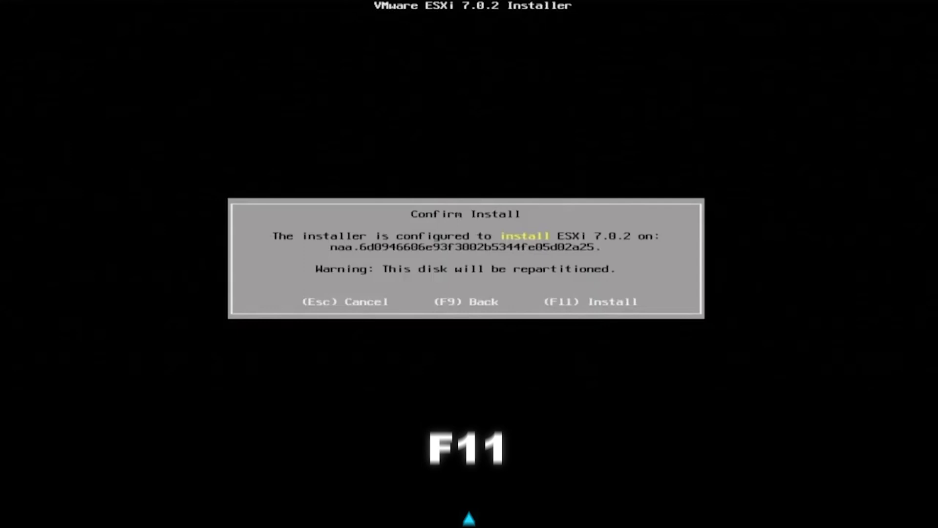
key(F11)
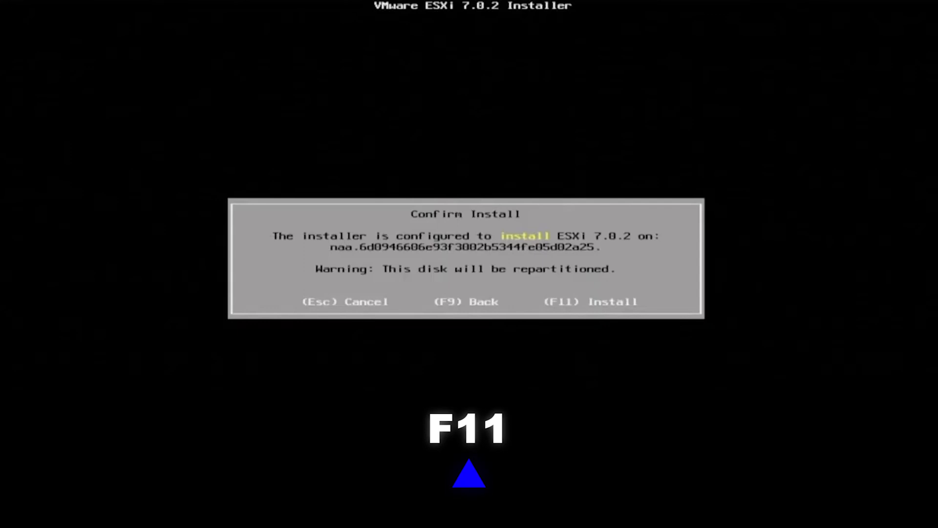
key(F11)
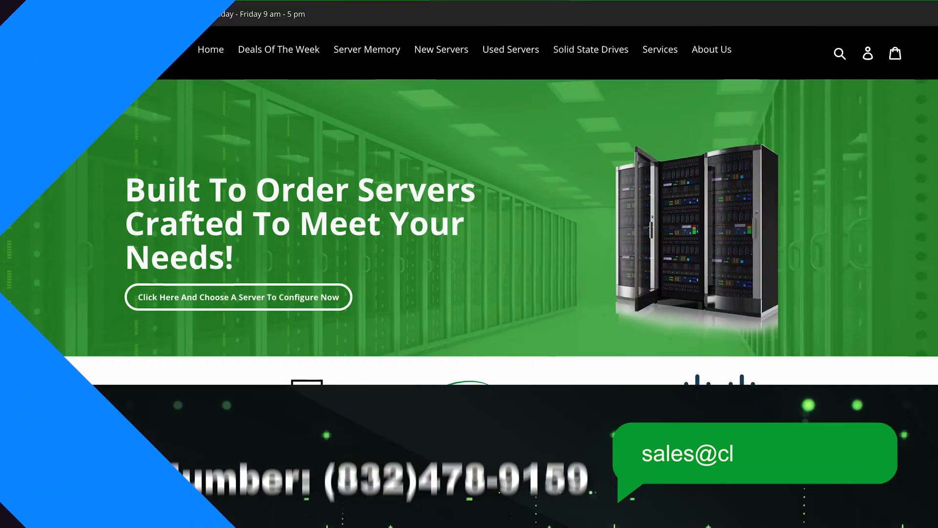
Step: Scroll the Cloud Ninjas home page down to the deal of the week and company overview
scroll(down, 3)
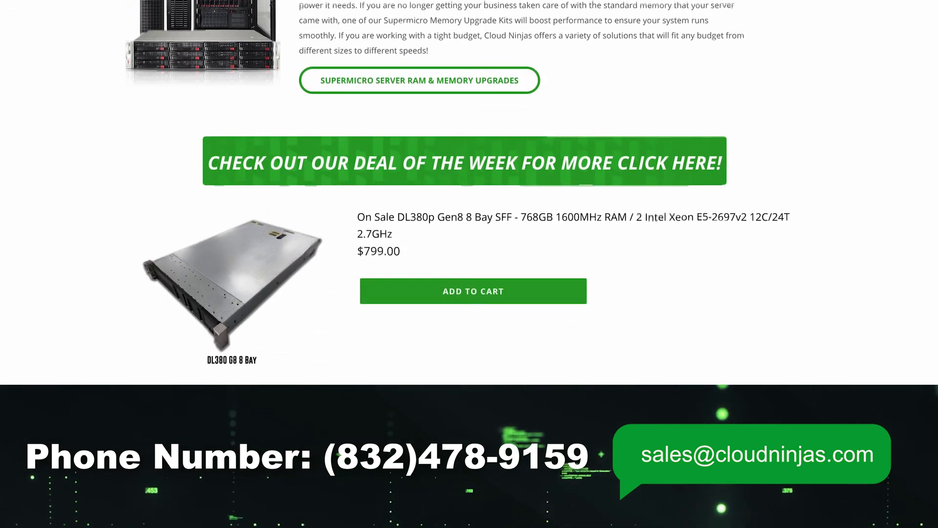
scroll(down, 3)
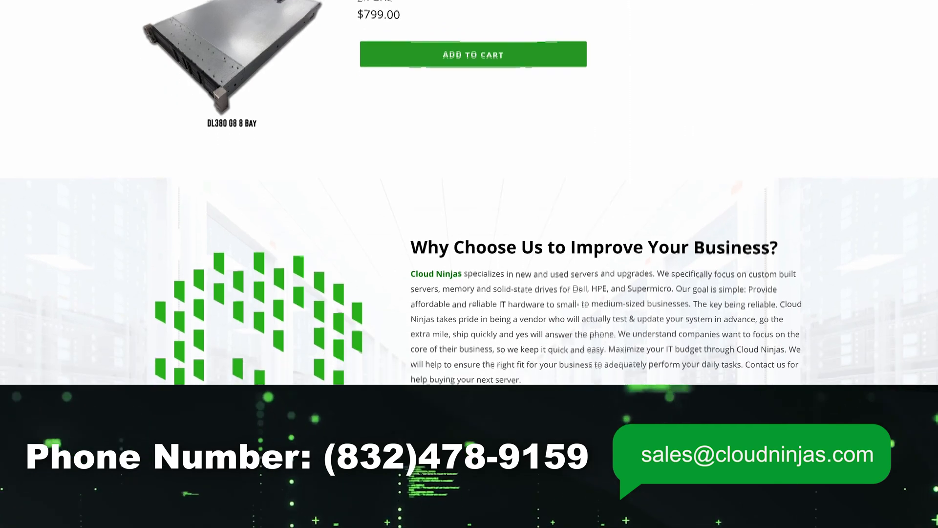